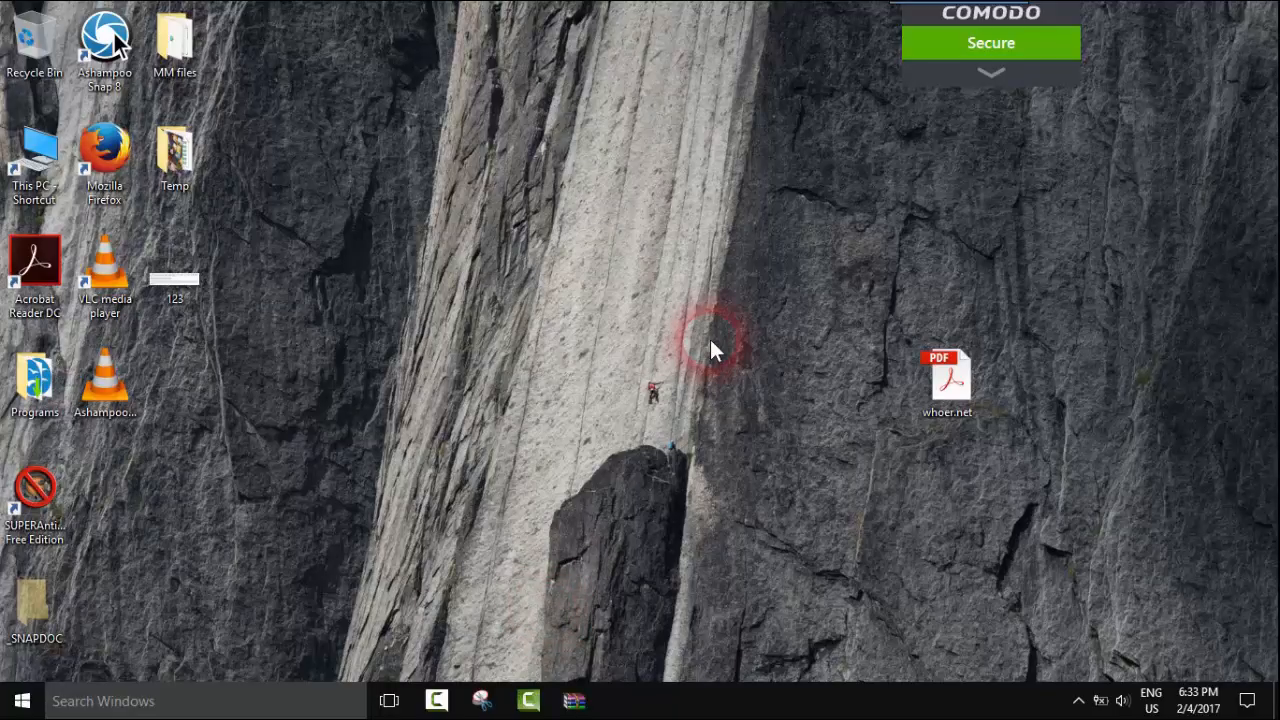
Search Windows for "wor" to find Word 2013
left_click(946, 384)
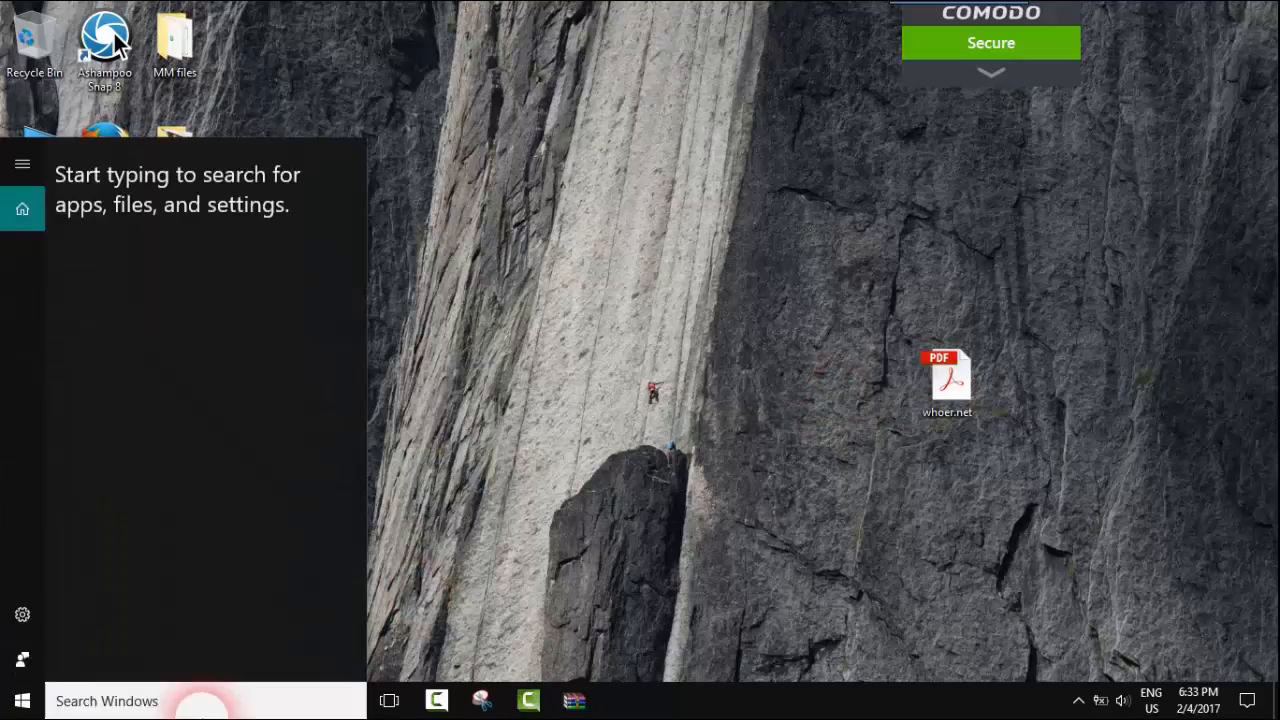
type("wor")
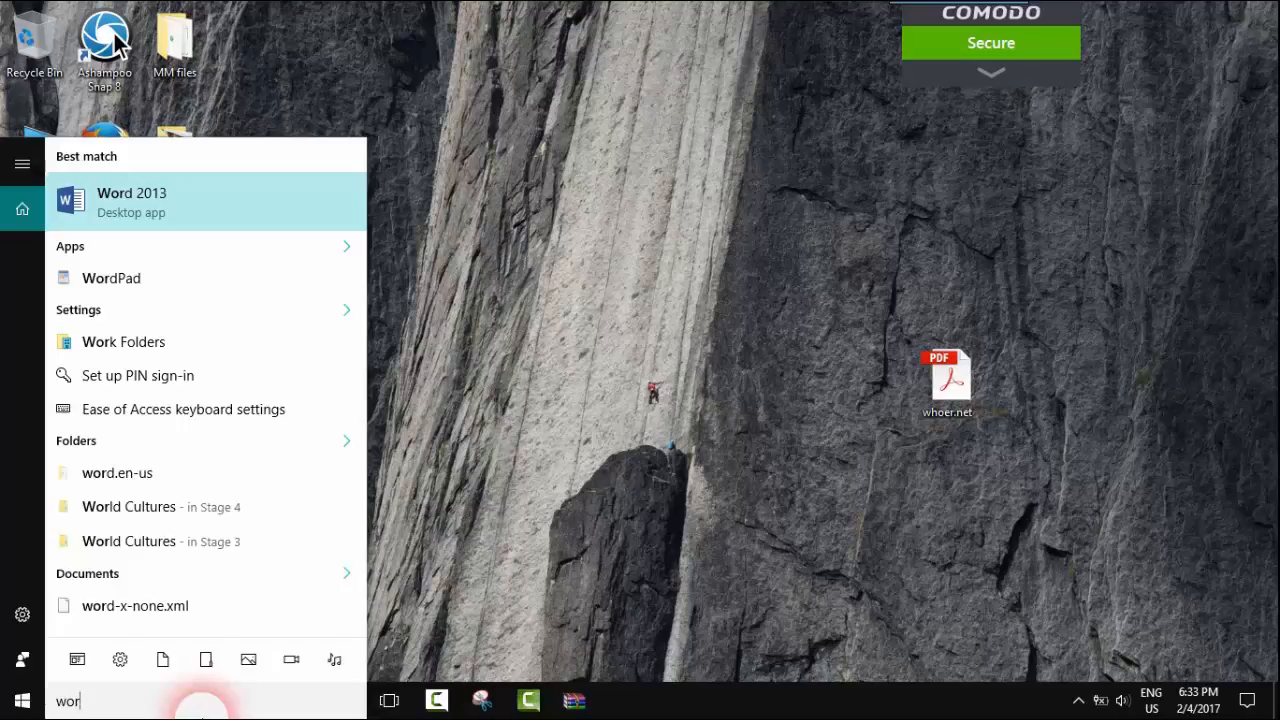
mouse_move(150, 172)
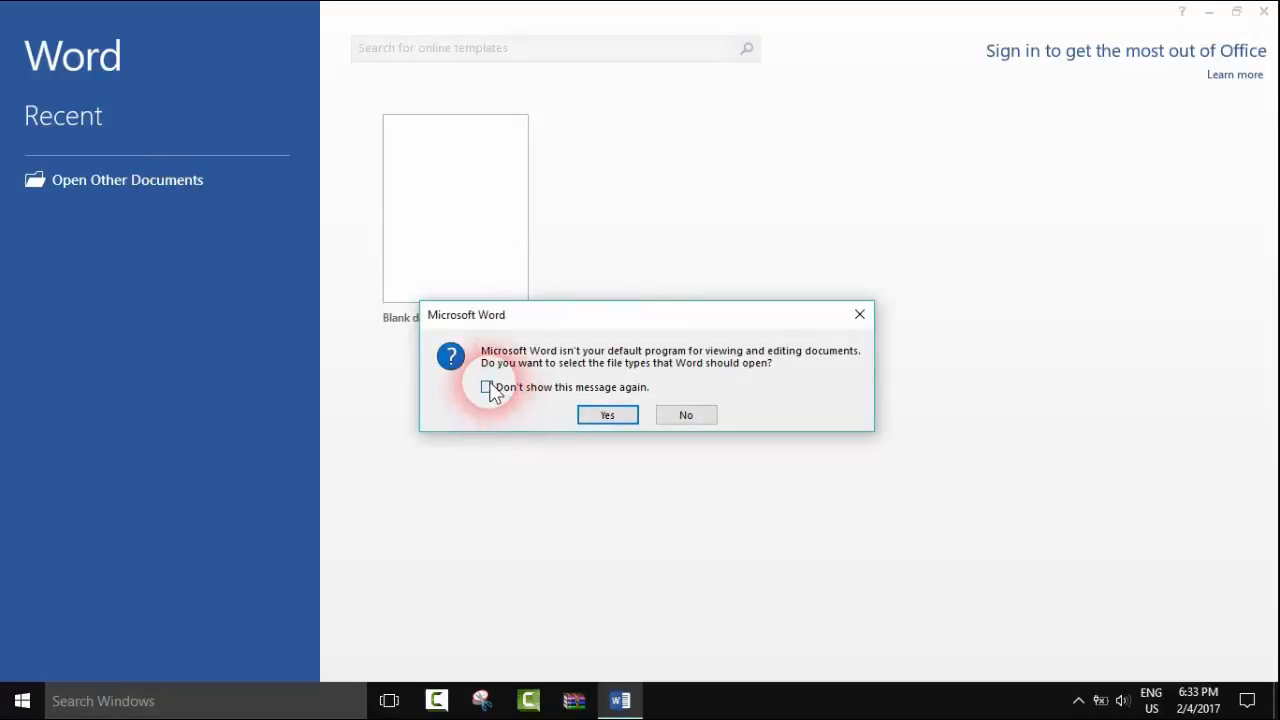
Decline changing Word's default file types and suppress the prompt in future
left_click(488, 388)
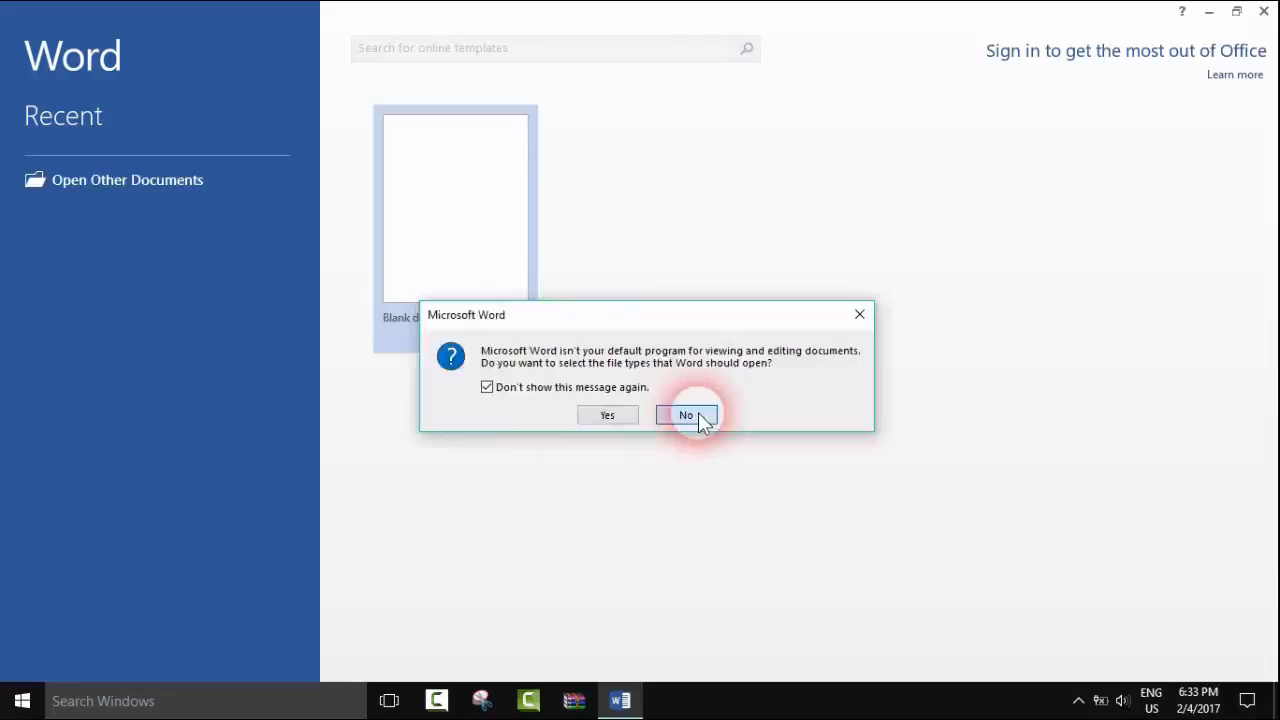
left_click(686, 414)
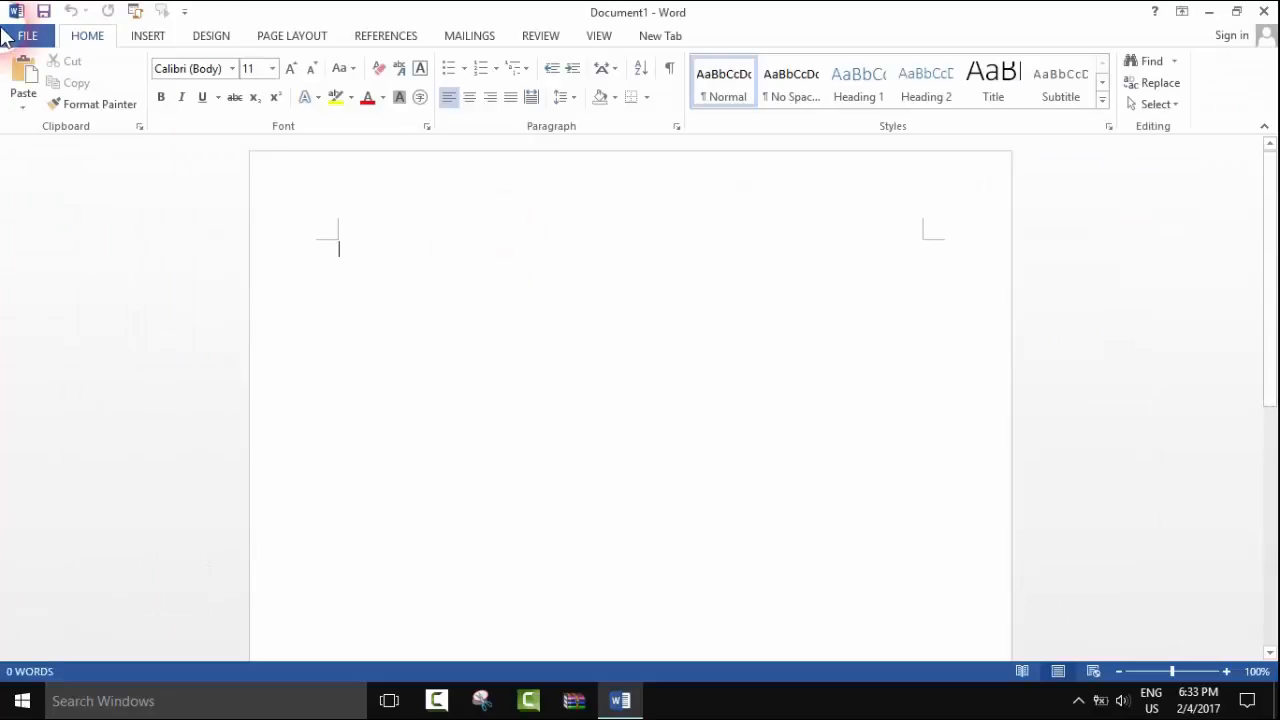
Try the recent whoer.net document, which fails with a file-not-found error
left_click(28, 36)
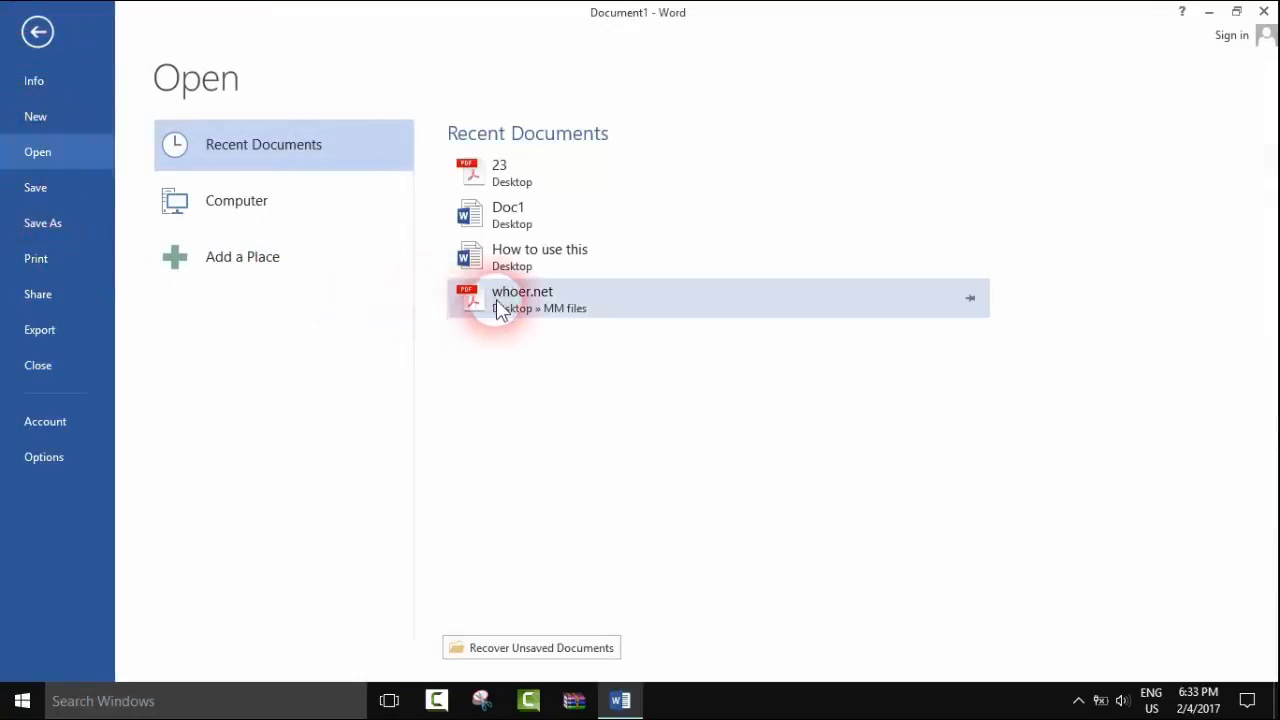
left_click(522, 296)
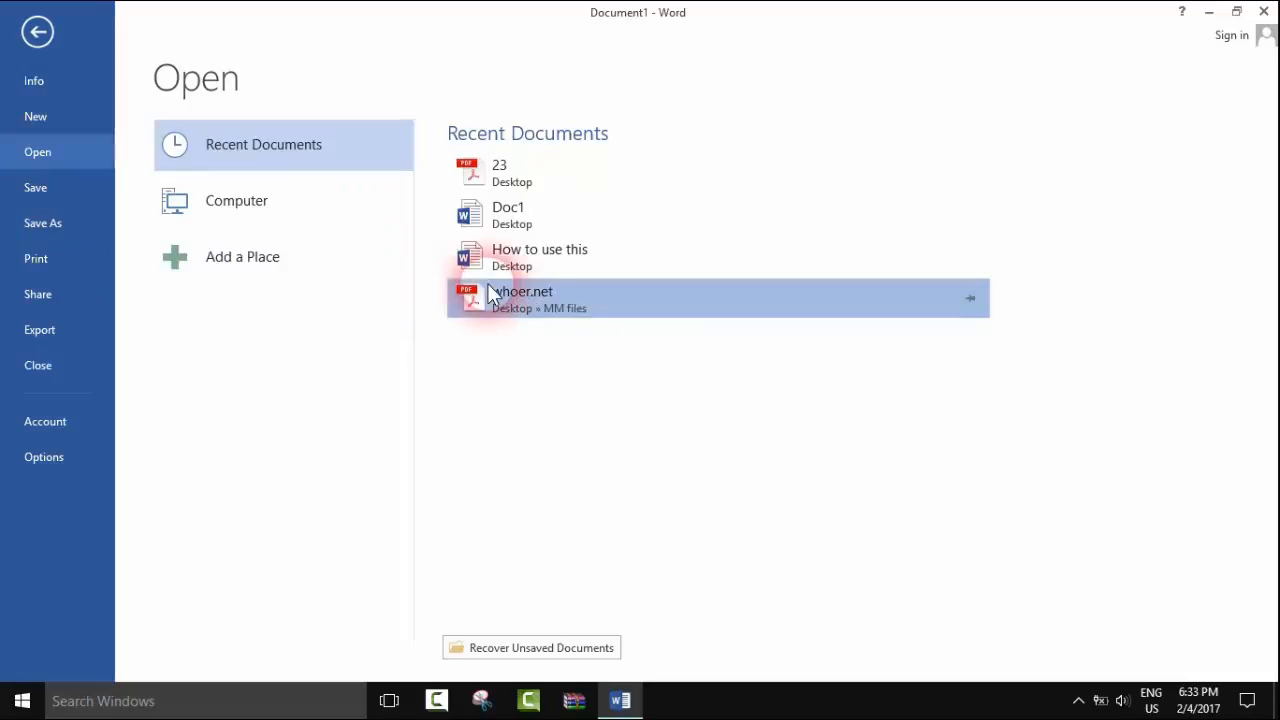
left_click(520, 292)
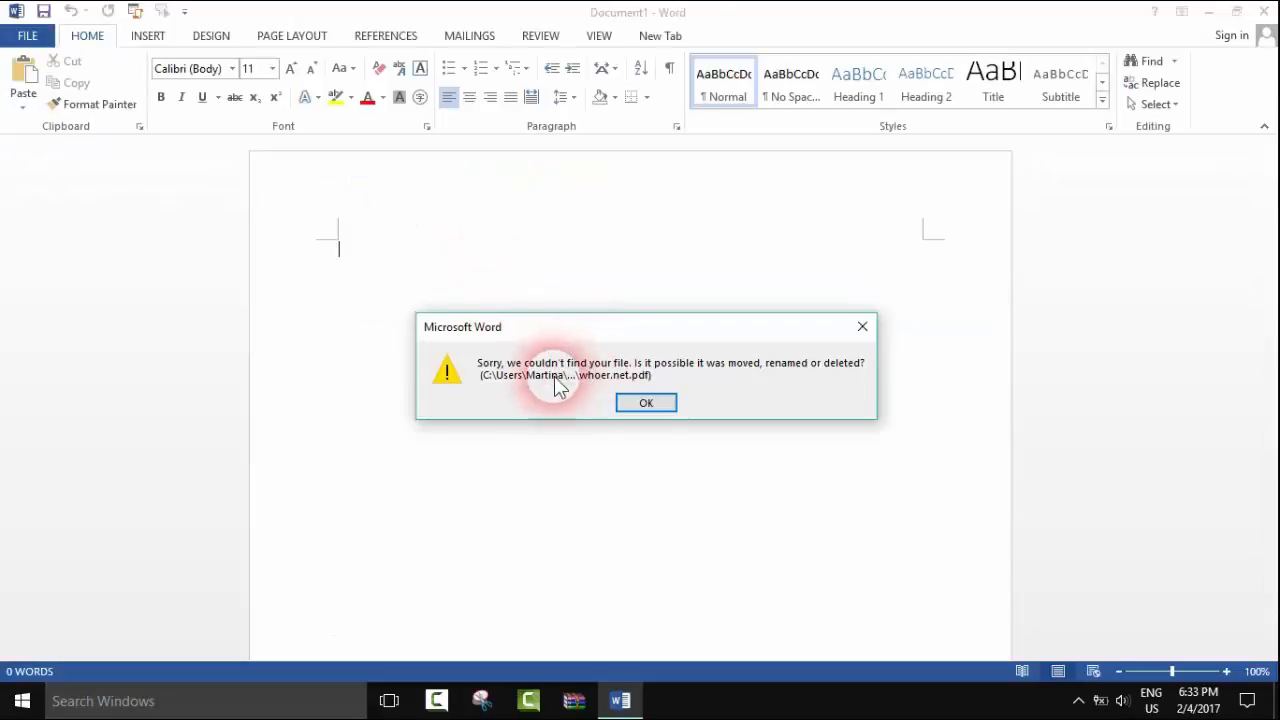
left_click(646, 402)
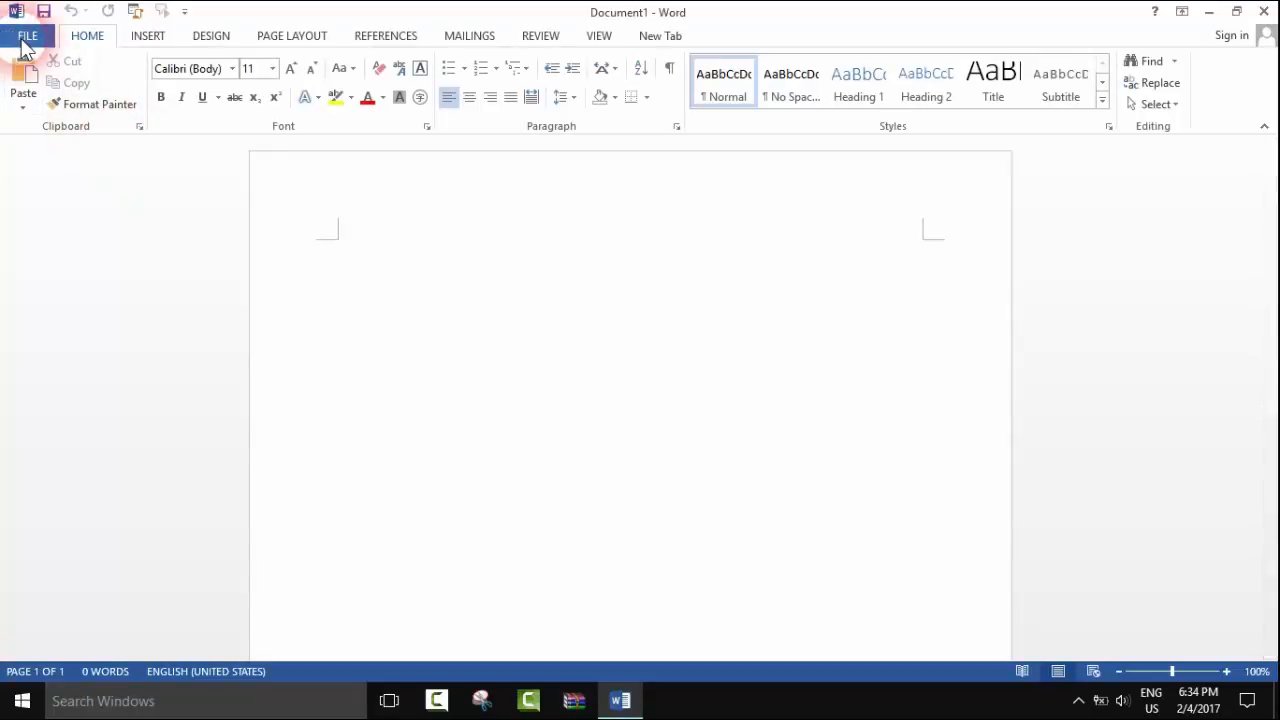
Browse the computer's Desktop for the whoer.net file to open
left_click(28, 36)
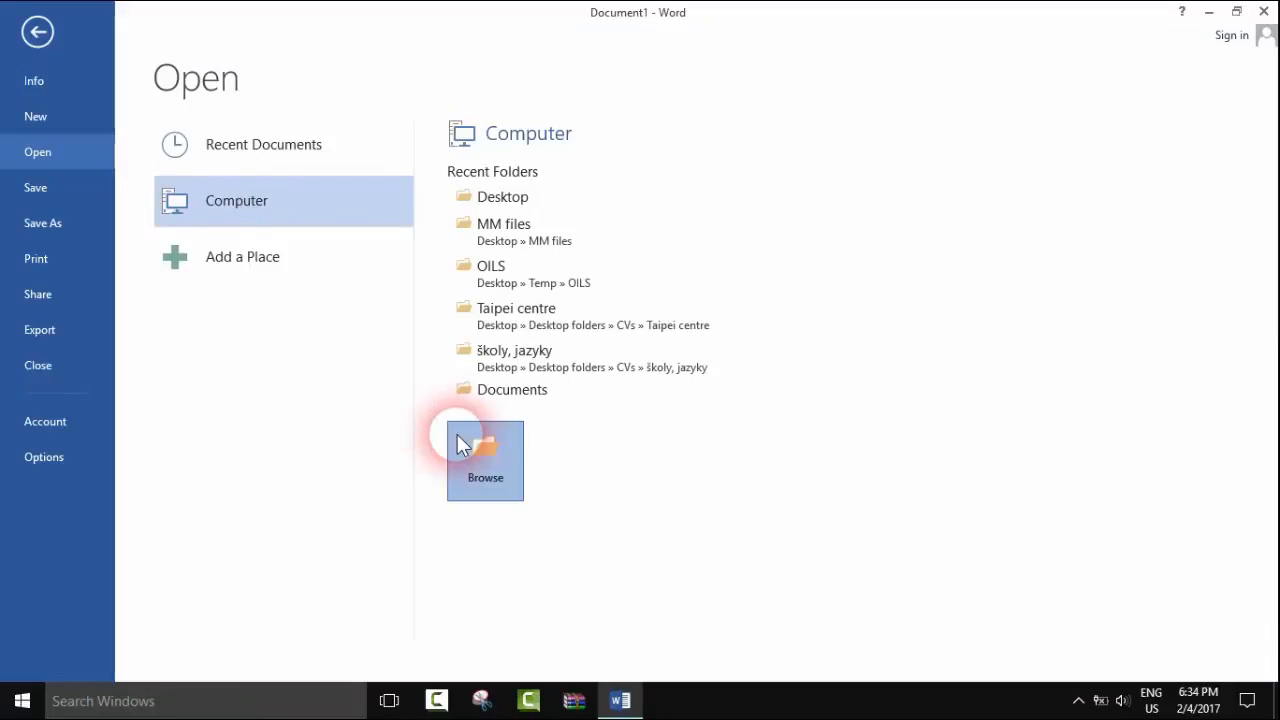
left_click(484, 460)
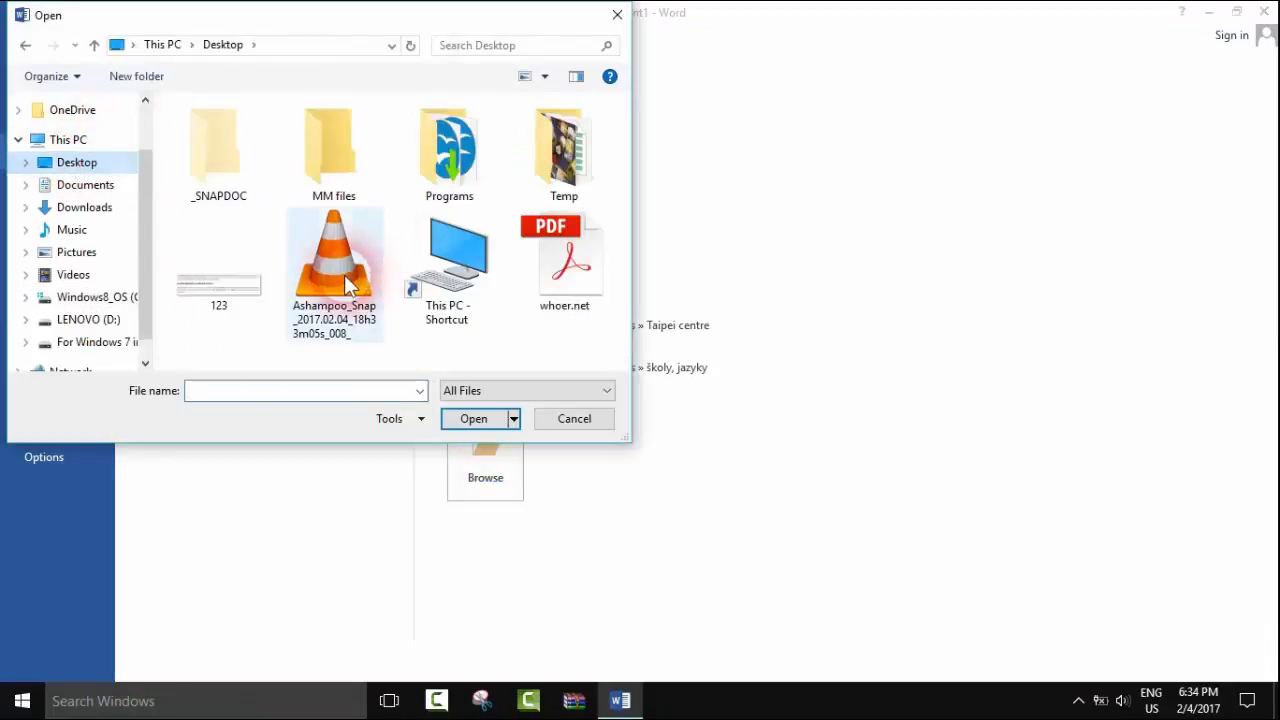
left_click(564, 256)
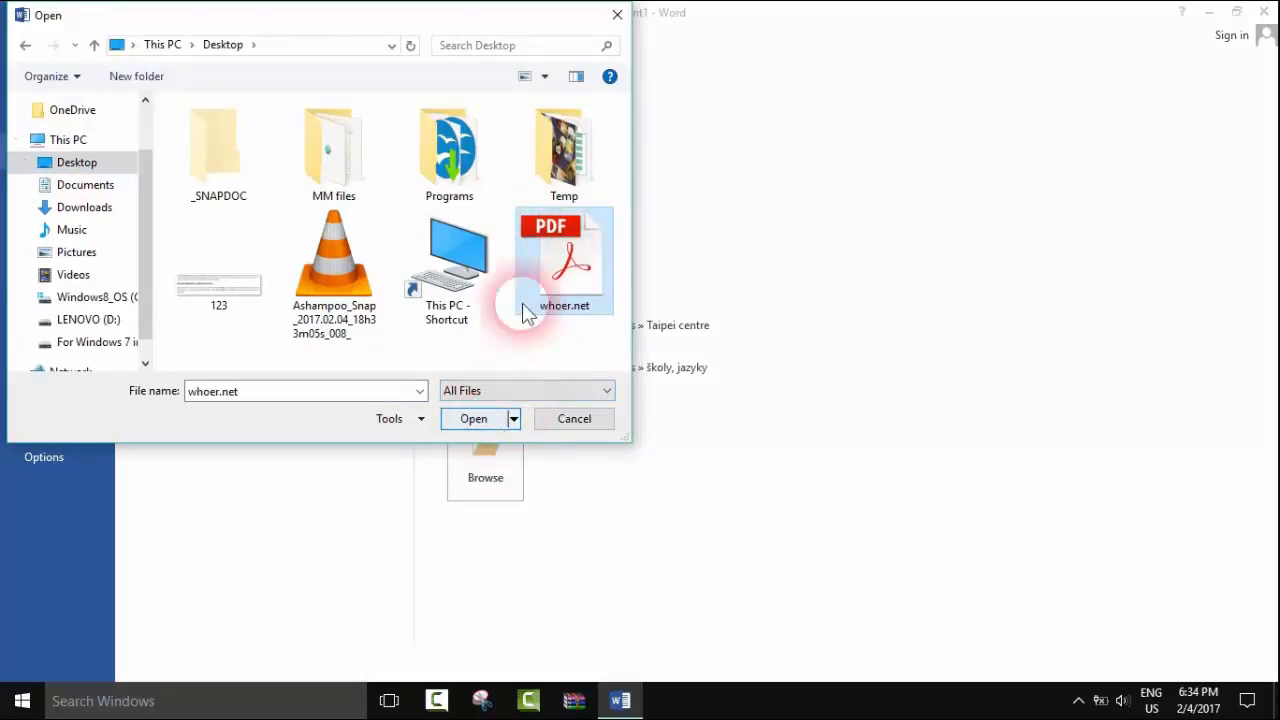
Filter to PDF Files and open the whoer.net PDF in Word for conversion
left_click(524, 390)
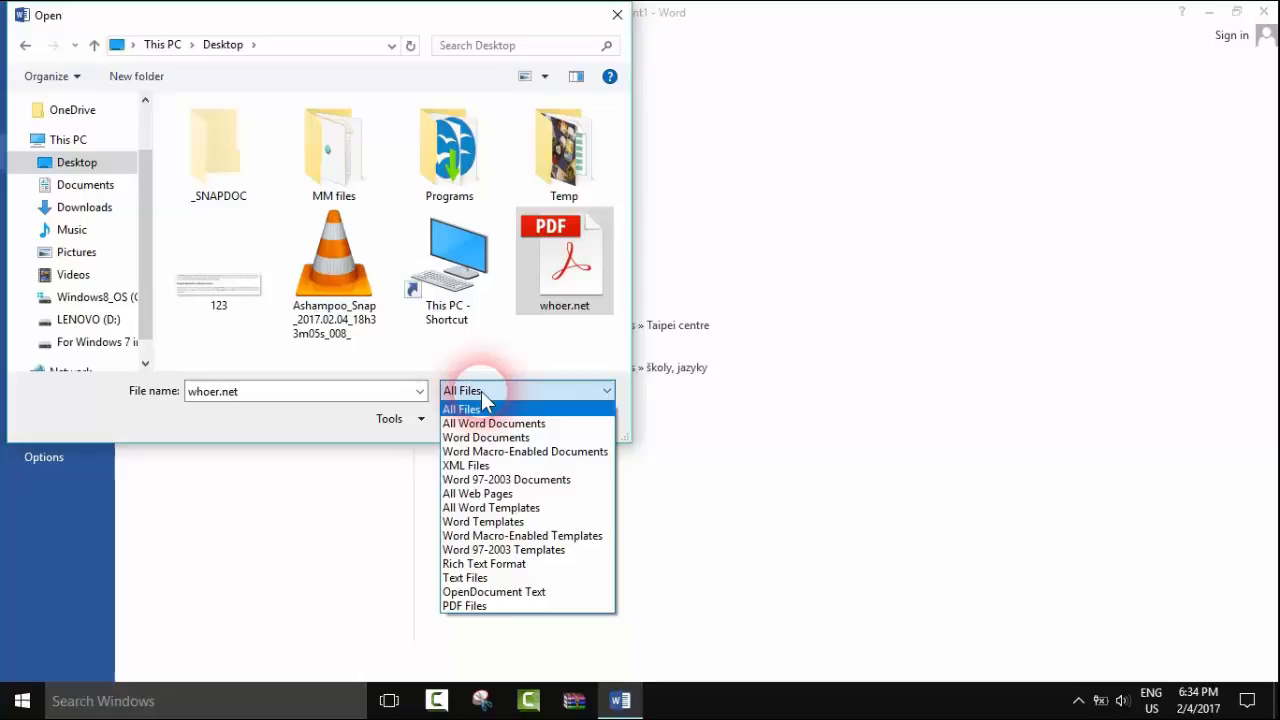
mouse_move(492, 424)
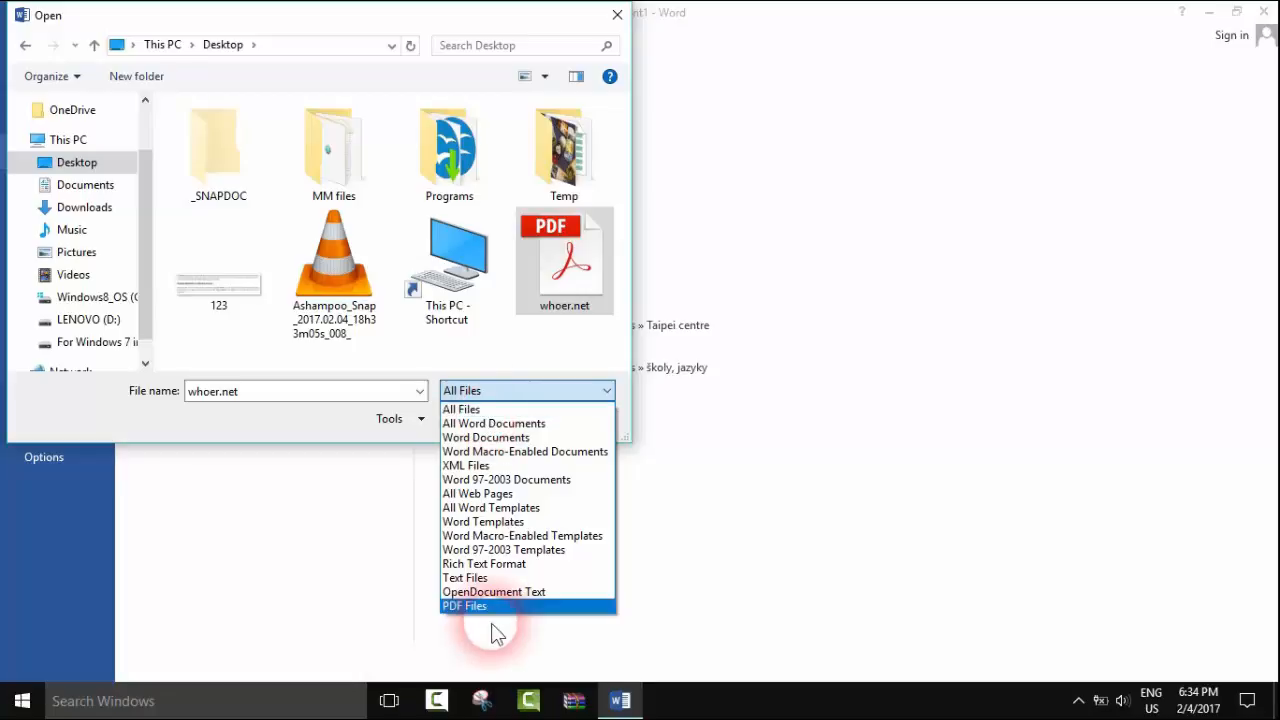
left_click(464, 606)
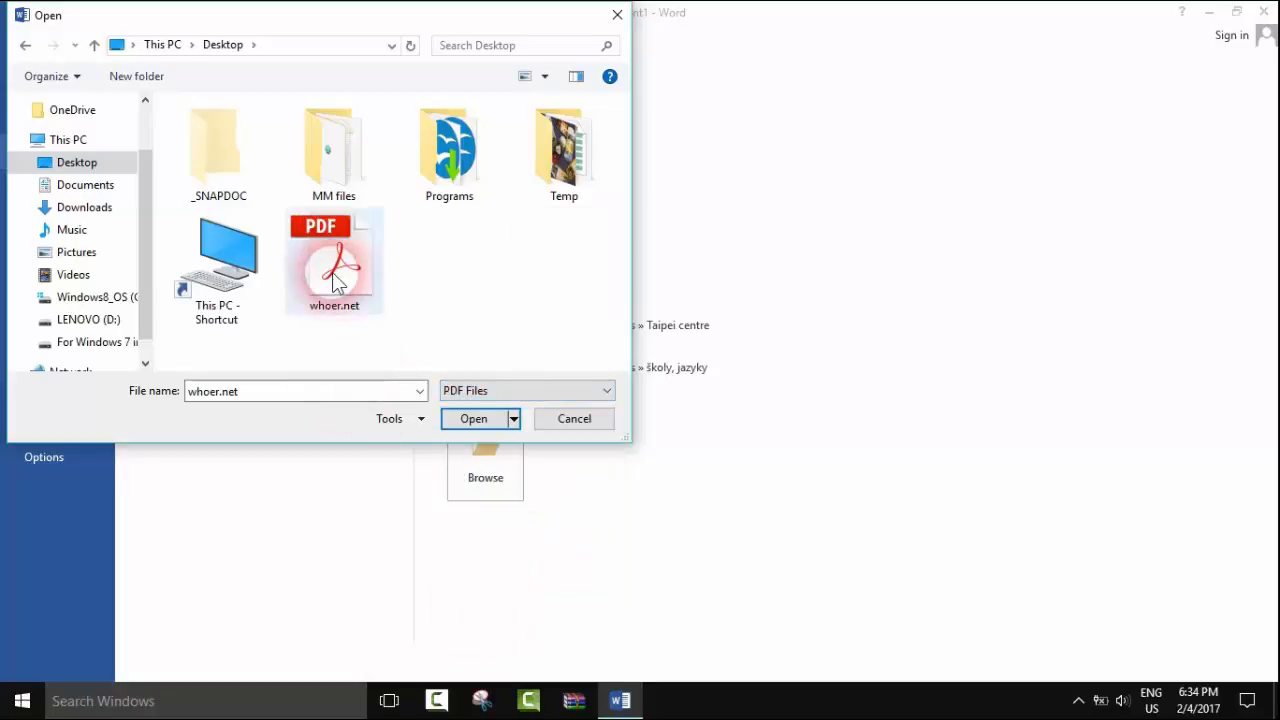
left_click(472, 418)
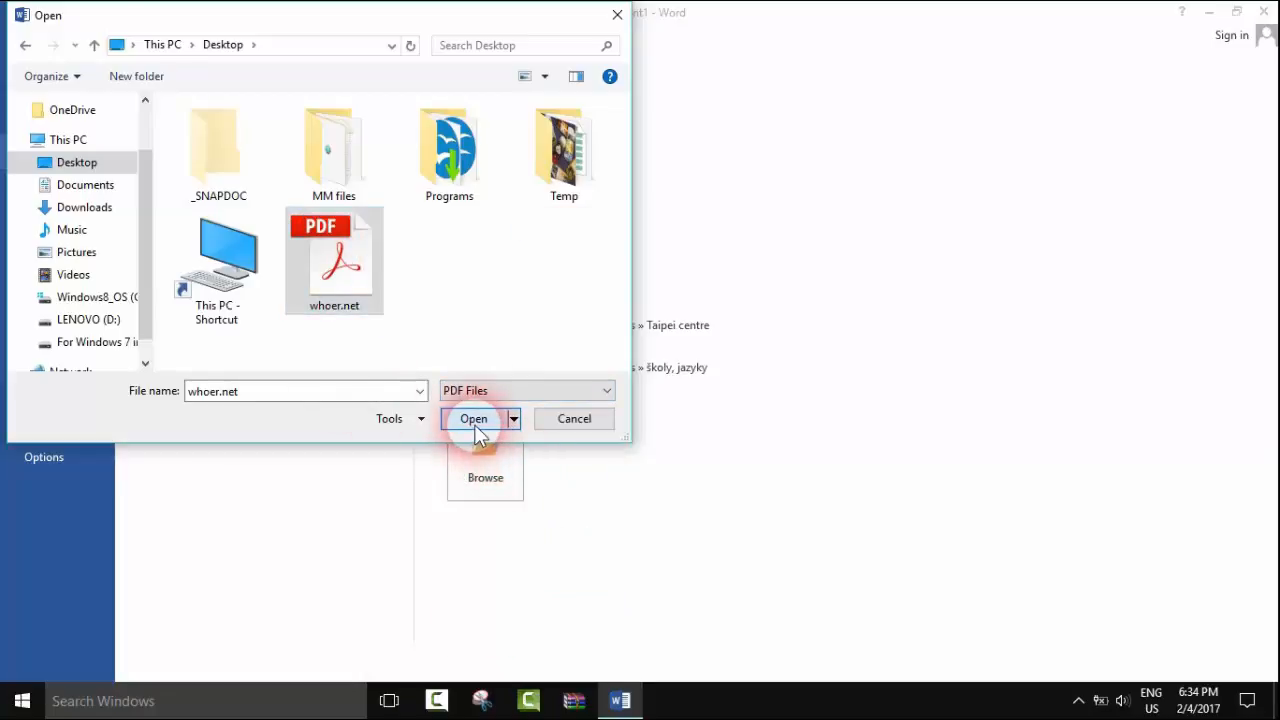
left_click(472, 418)
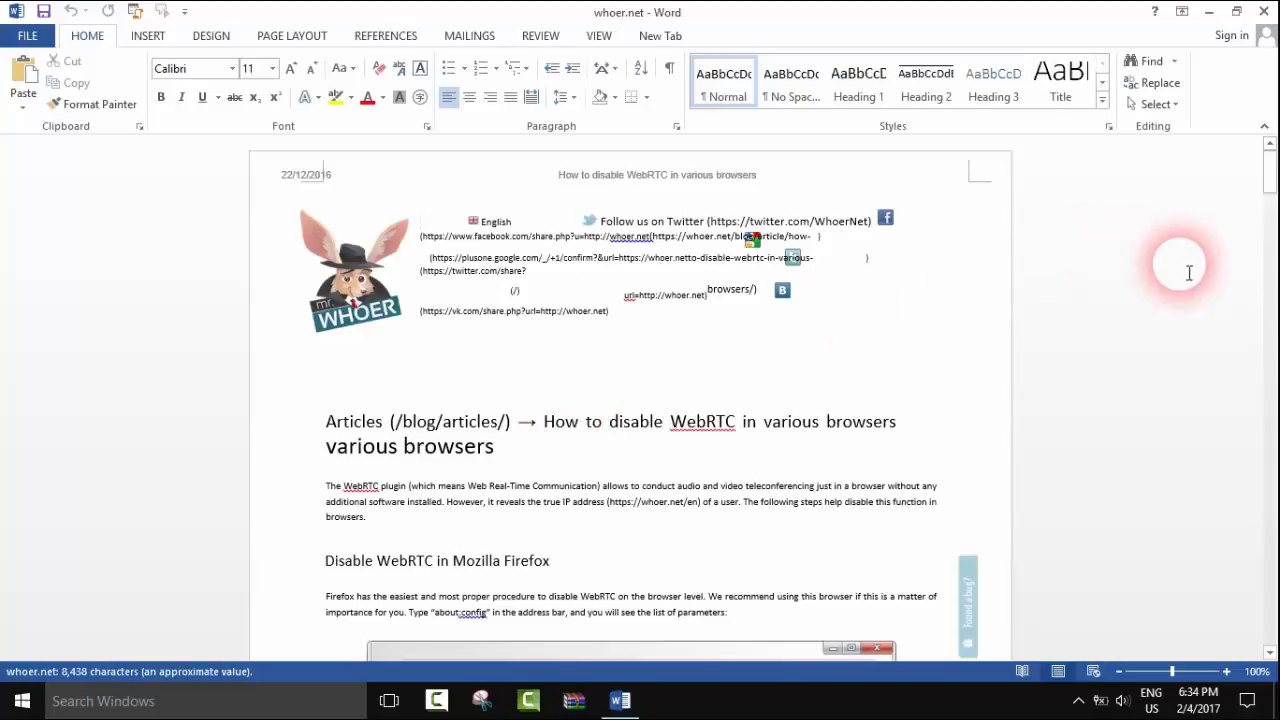
scroll("down", 3)
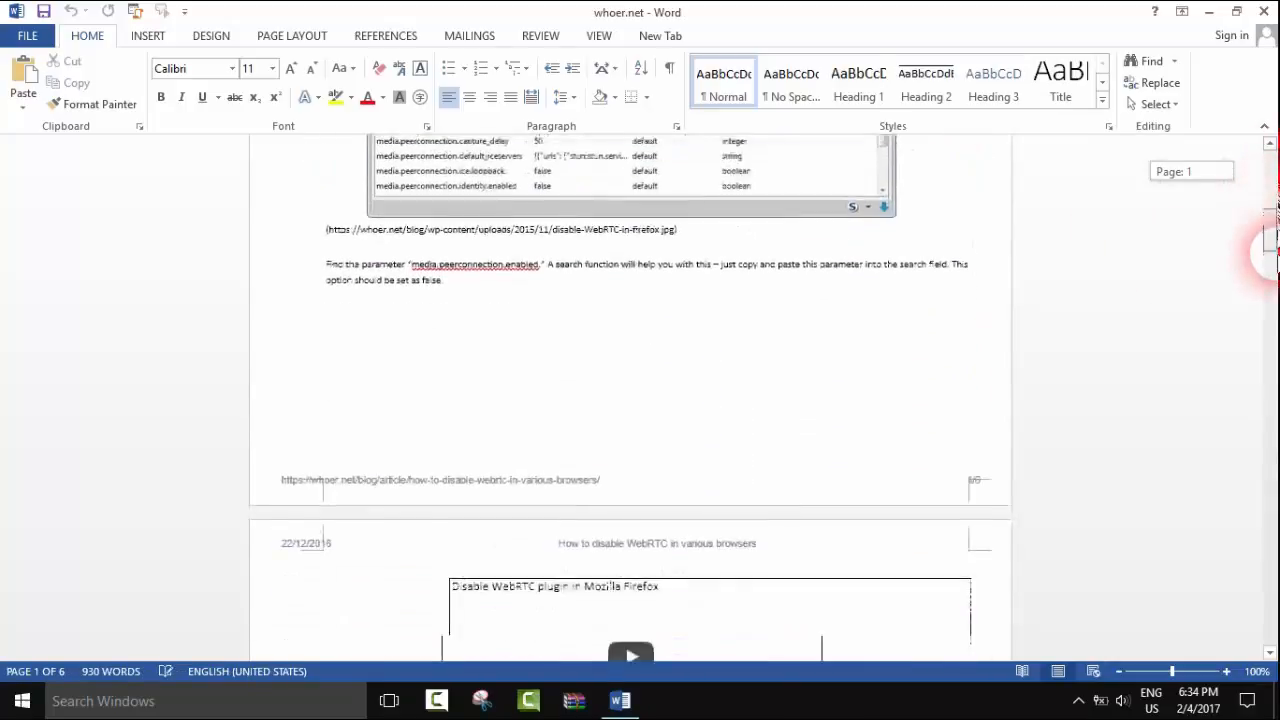
scroll("down", 3)
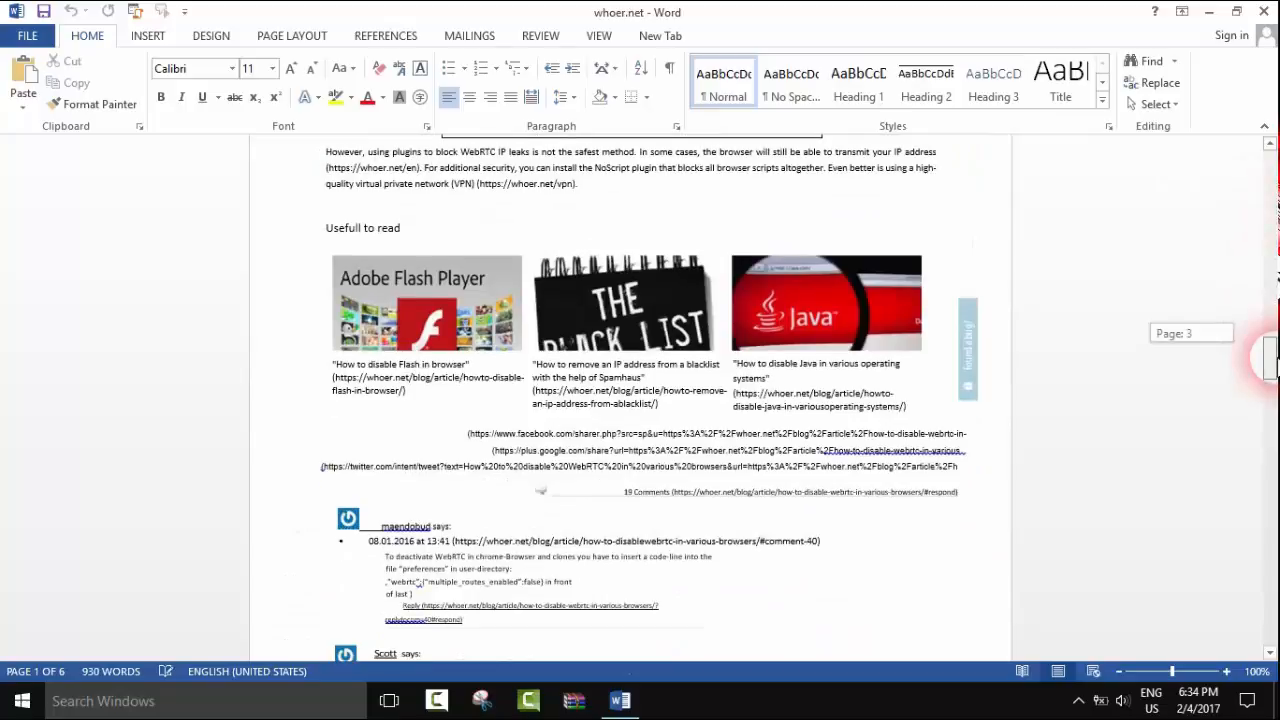
scroll("down", 3)
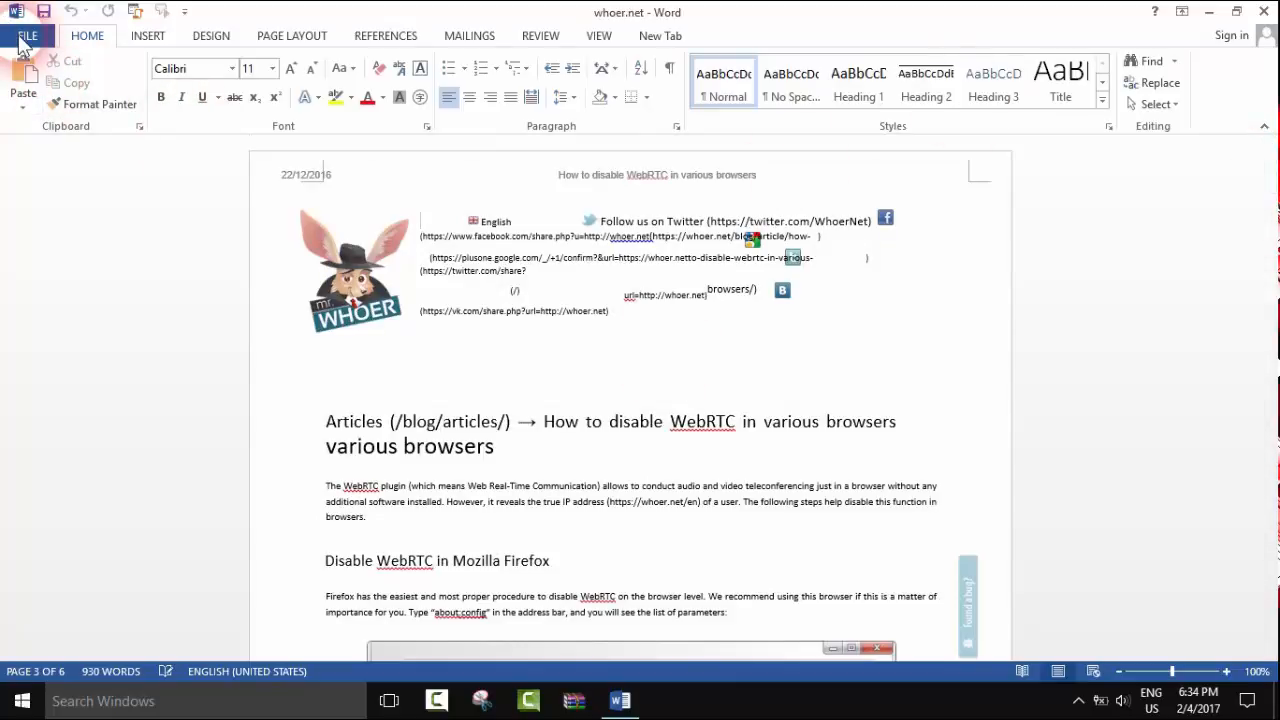
Start Save As and choose the Desktop as the destination folder
left_click(28, 36)
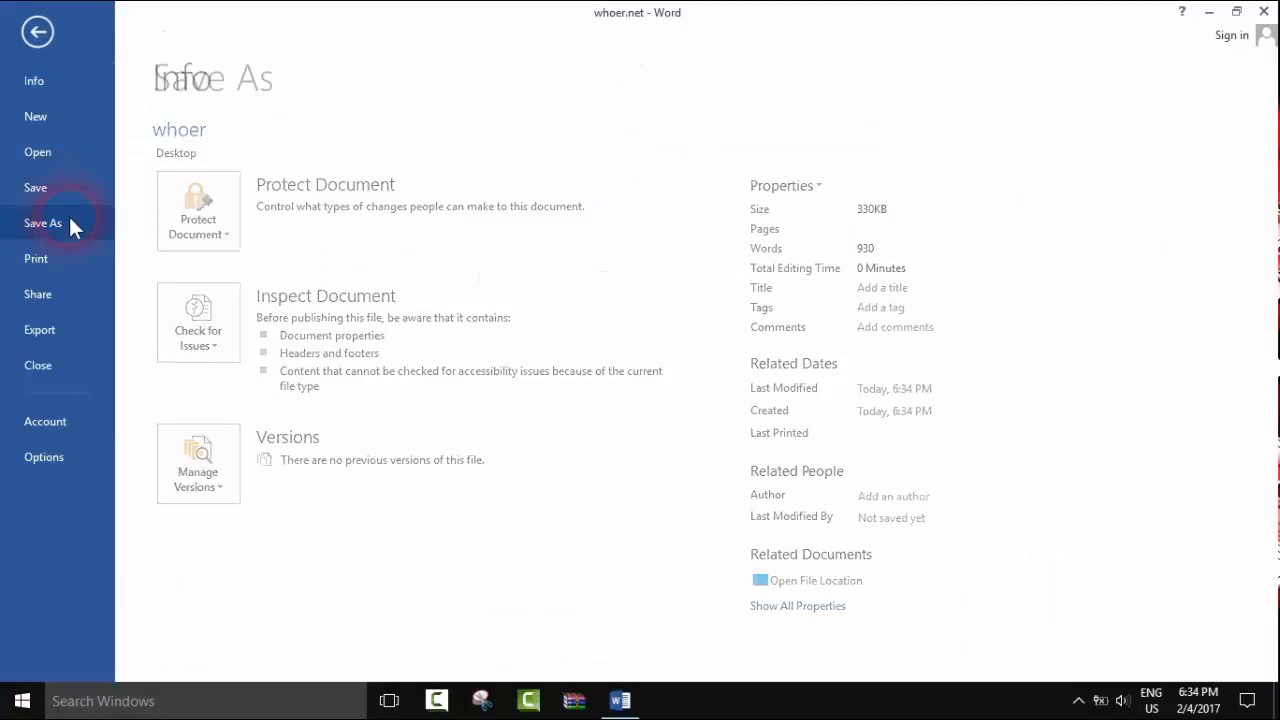
left_click(44, 224)
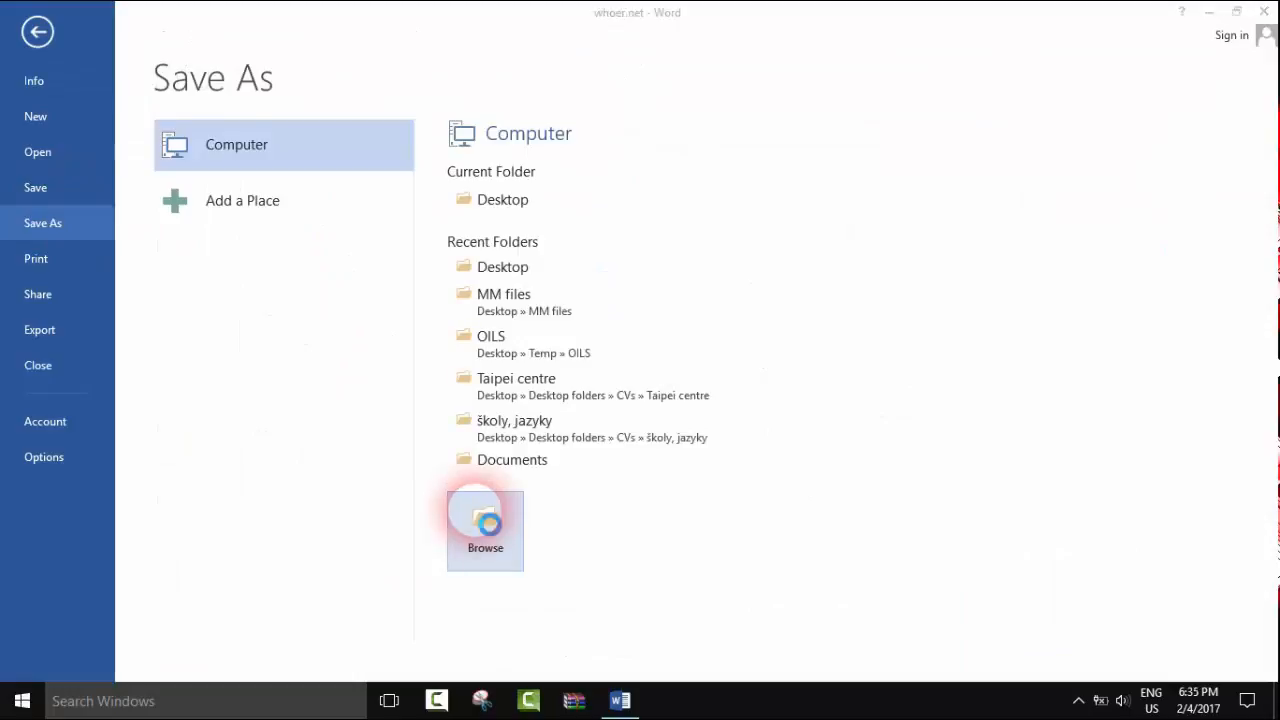
left_click(484, 530)
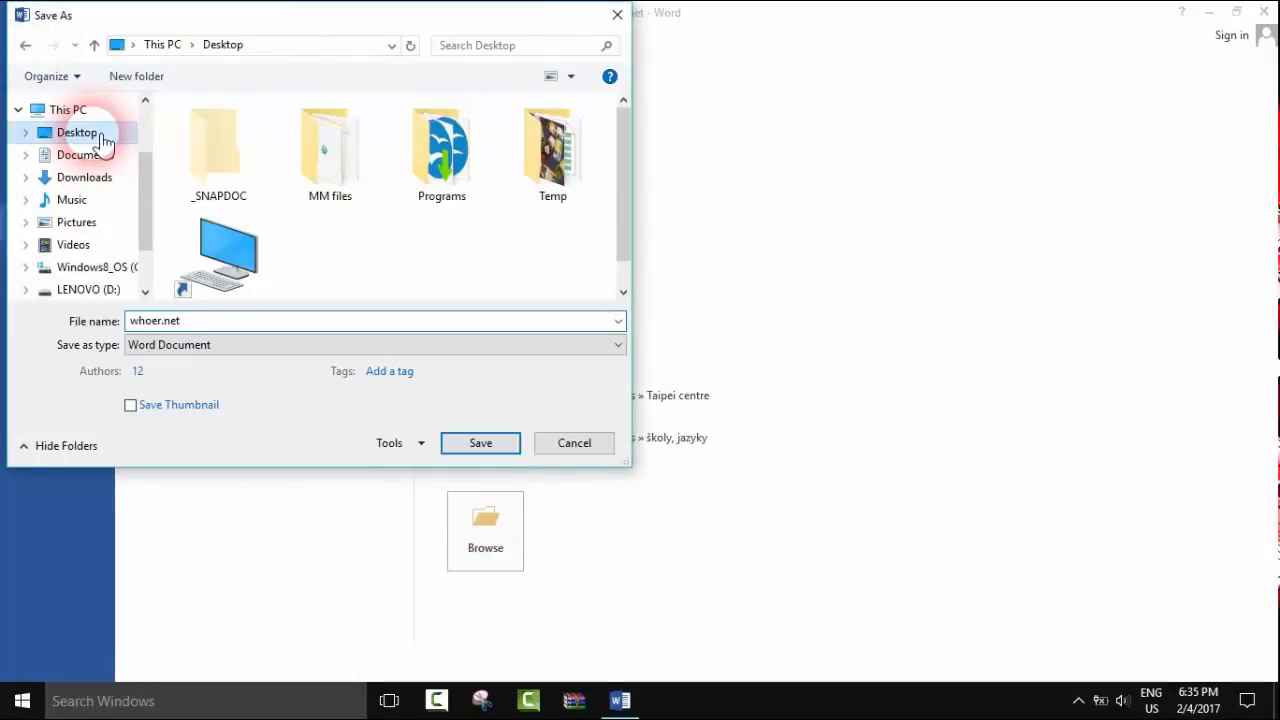
left_click(376, 344)
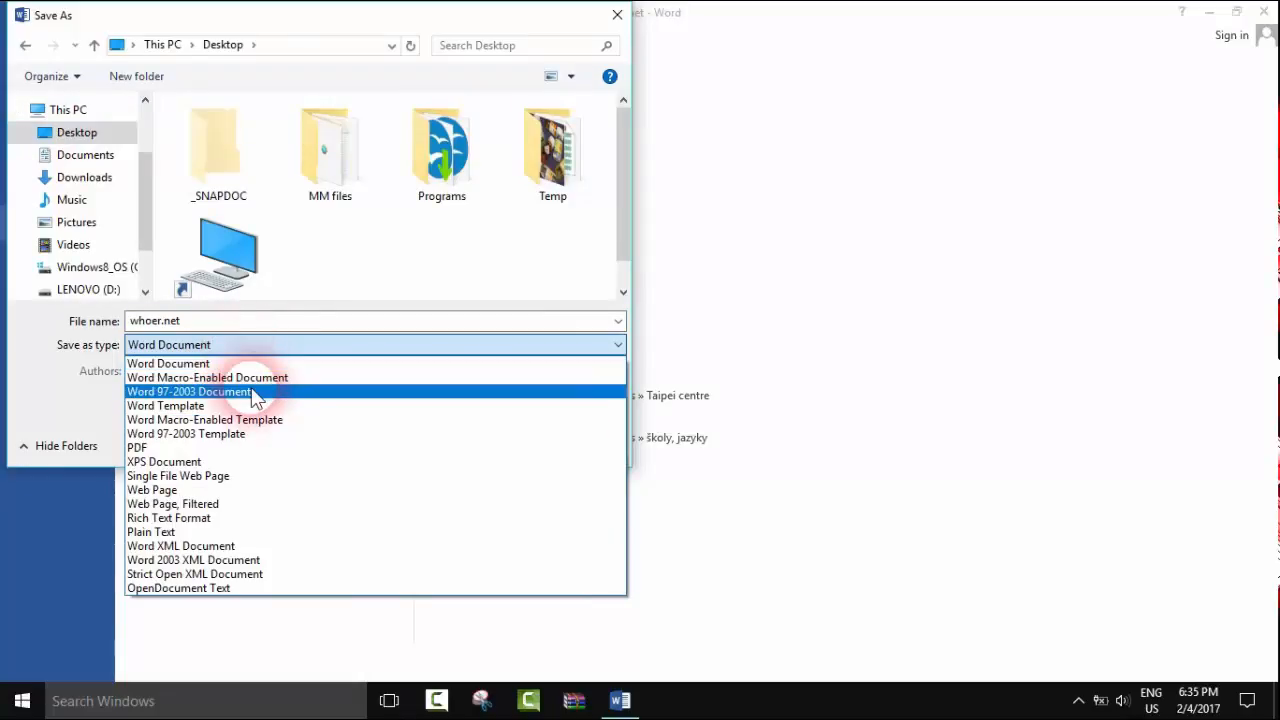
Save as a Word 97-2003 Document, continuing past the Compatibility Checker warning
left_click(190, 390)
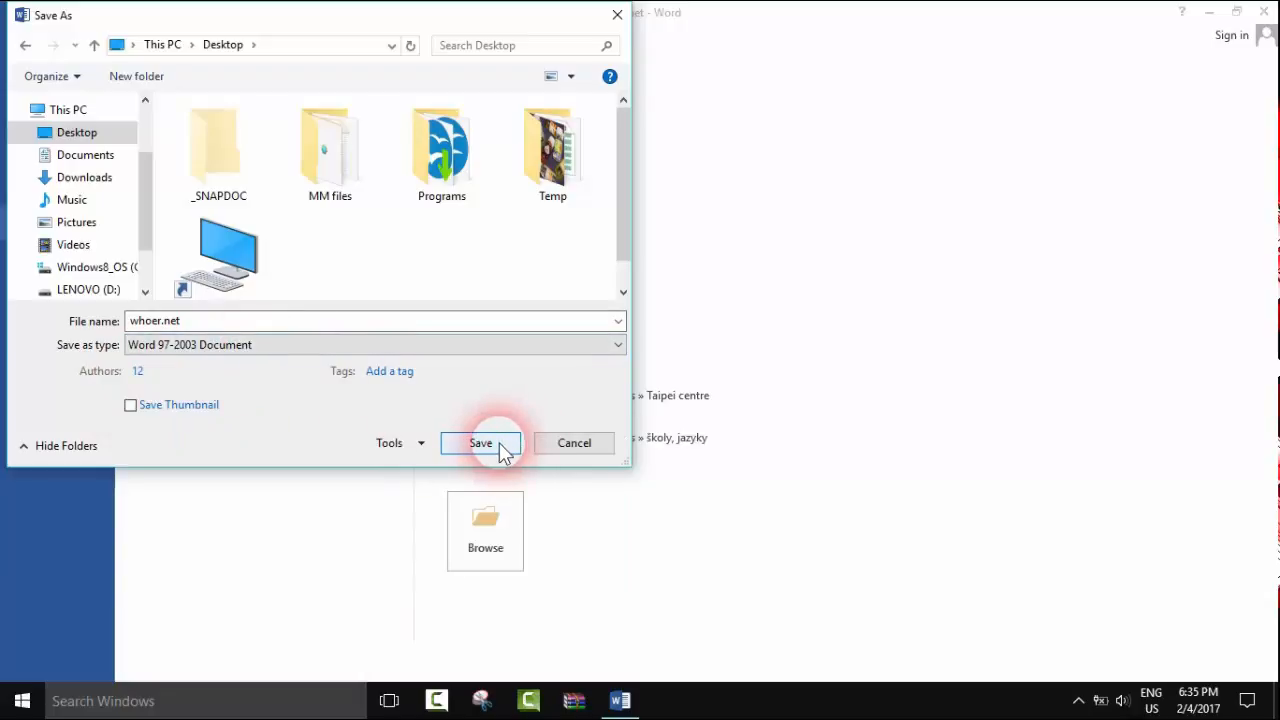
left_click(480, 444)
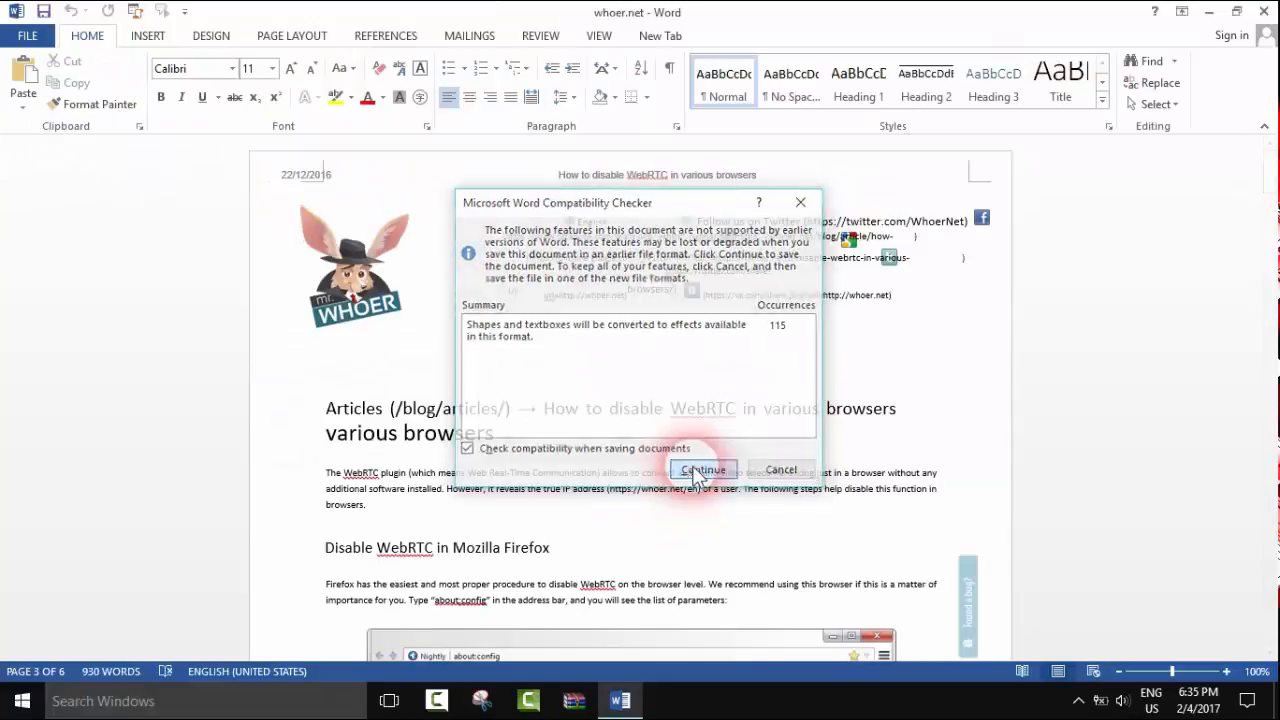
left_click(704, 470)
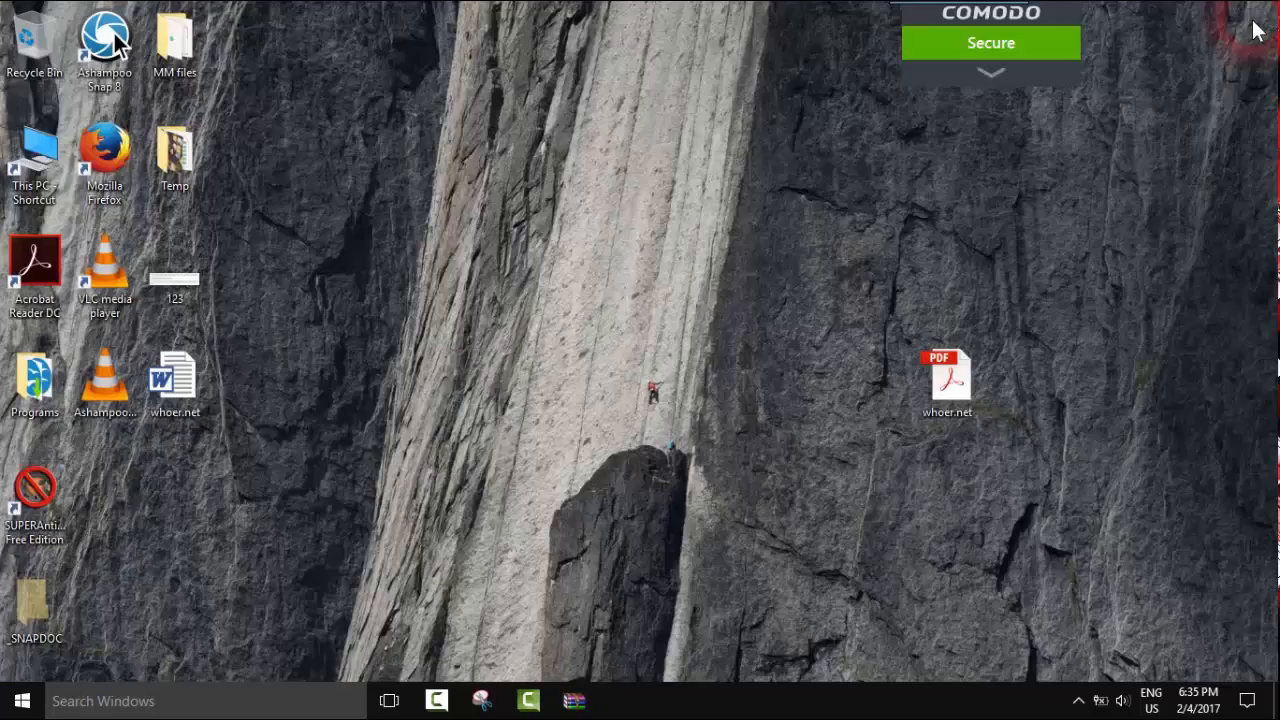
Move the new whoer.net Word file just above the PDF icon and reopen it
left_click(176, 376)
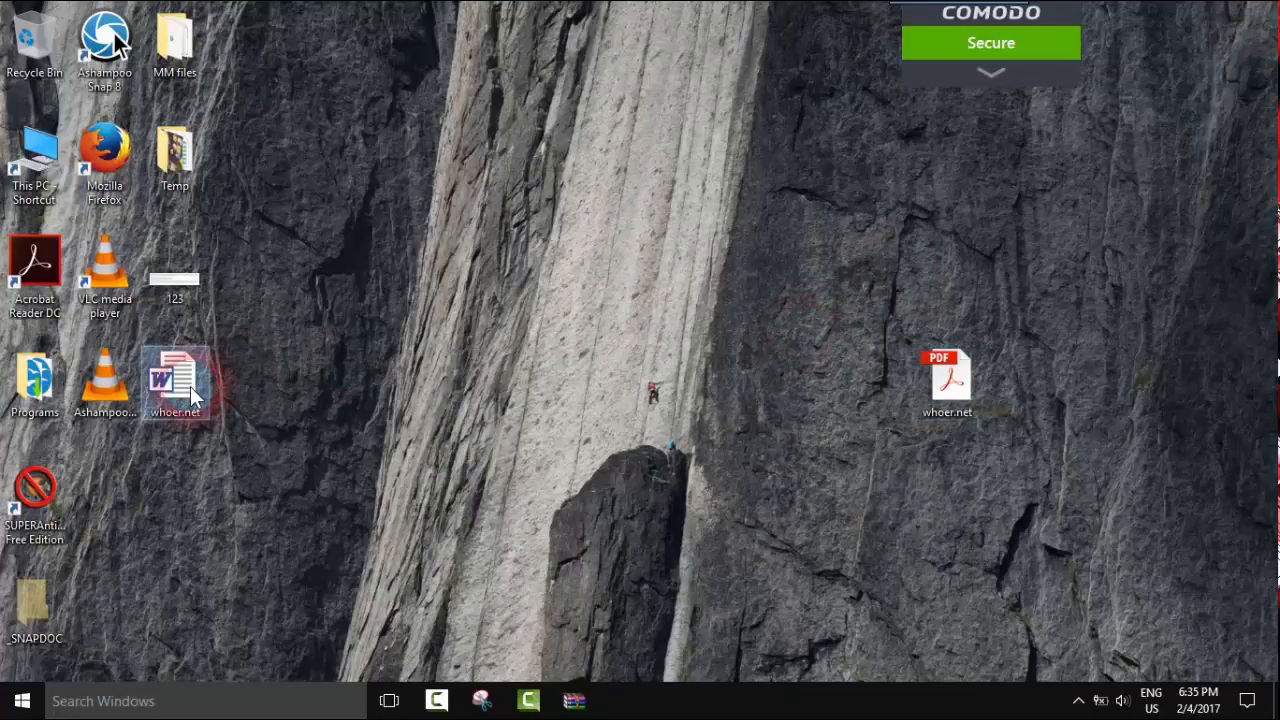
left_click_drag(176, 384, 876, 270)
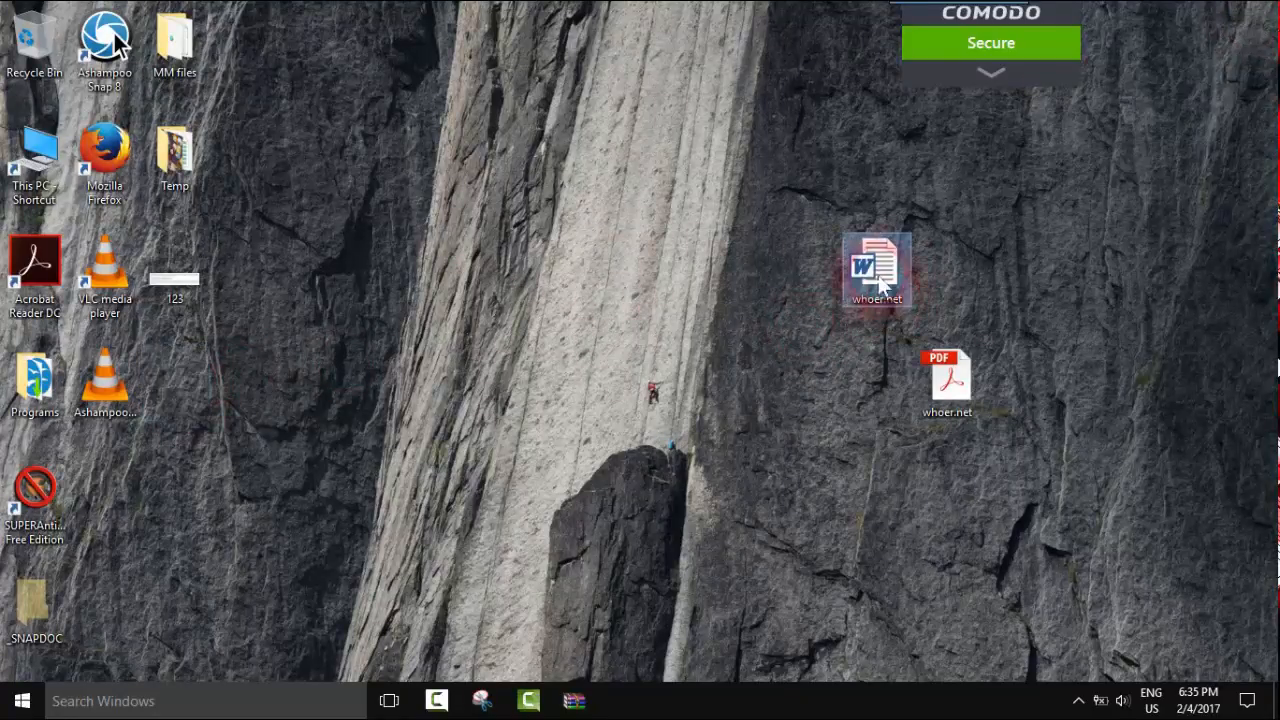
left_click_drag(876, 270, 1016, 270)
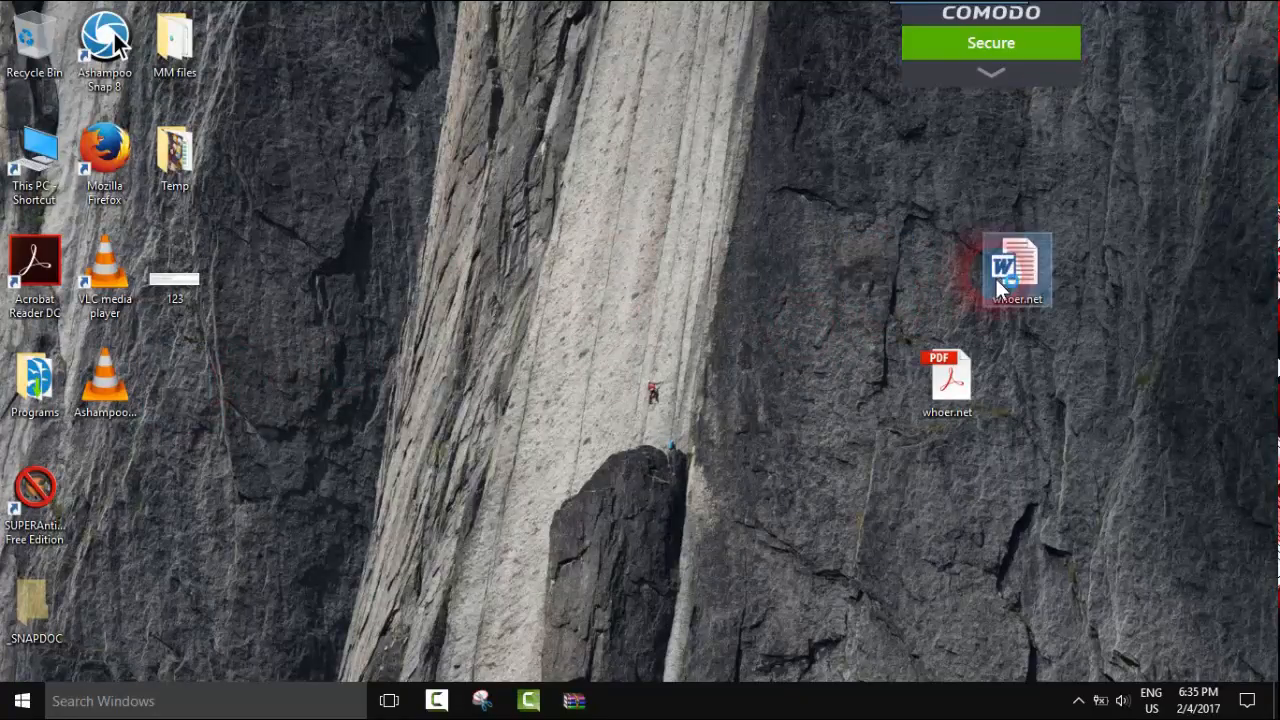
double_click(1016, 268)
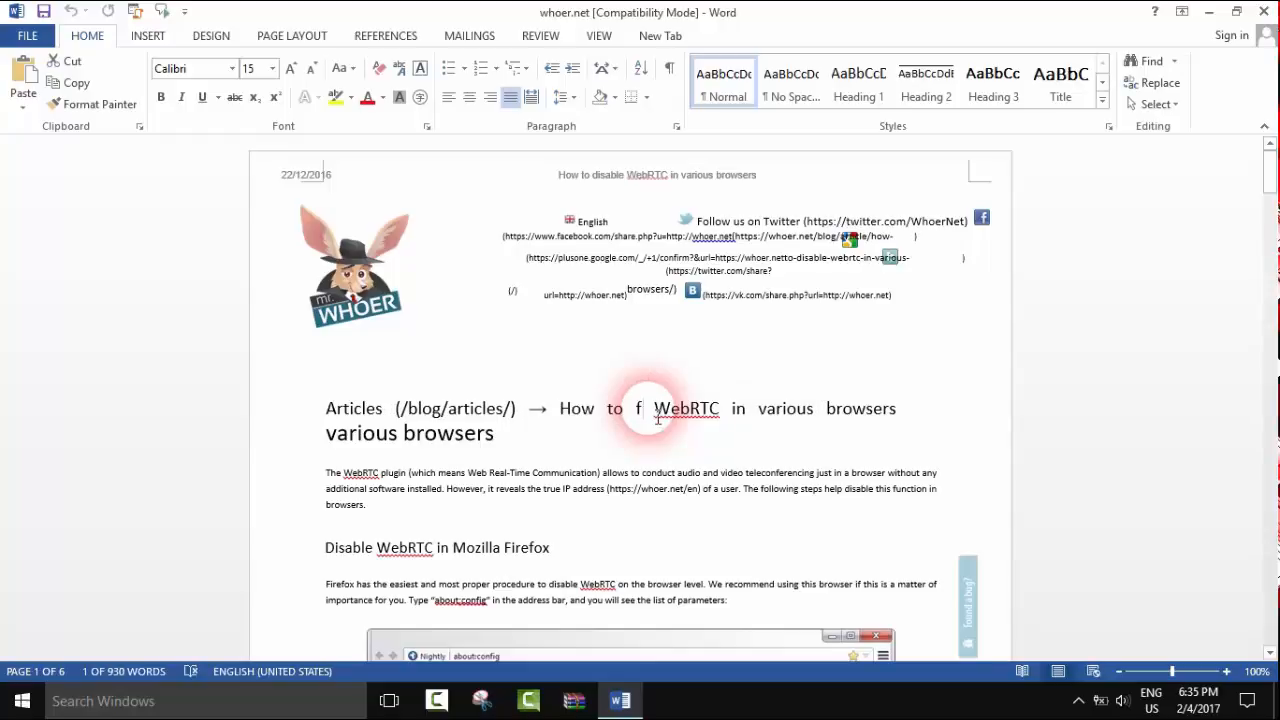
Type "sfdgs" into the heading, then close Word choosing Don't Save
type("sfdgs")
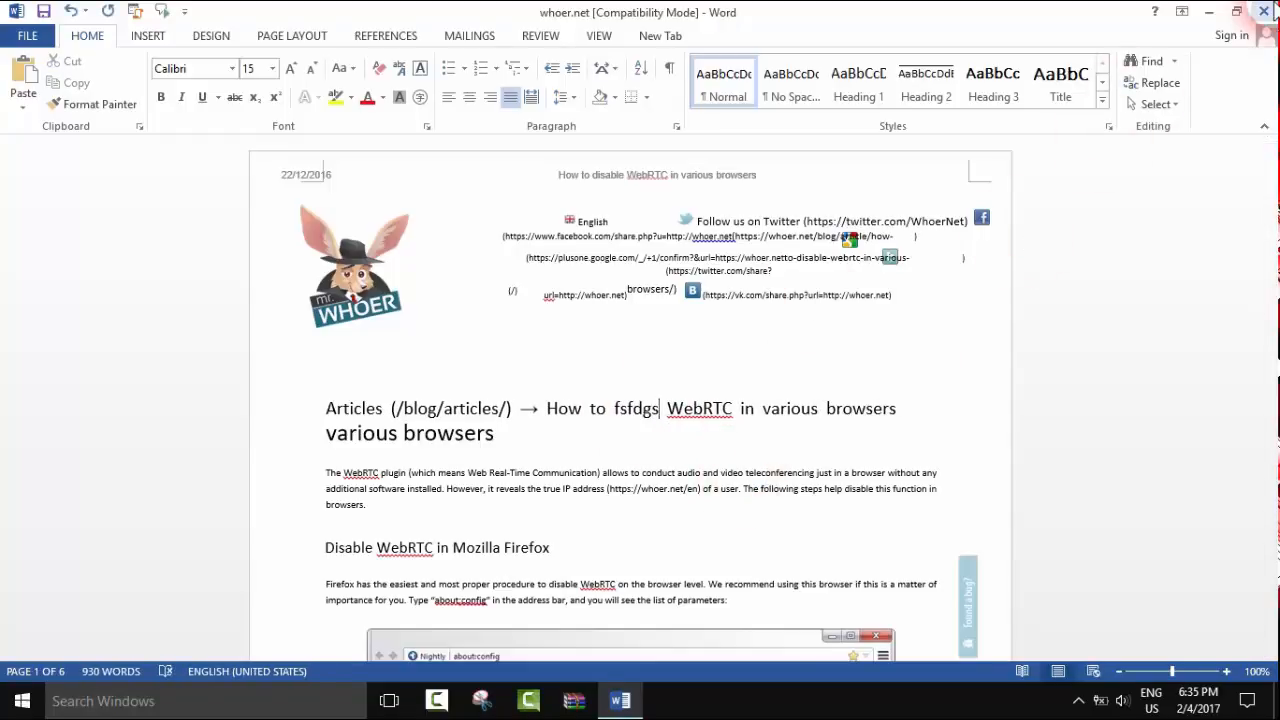
left_click(1264, 12)
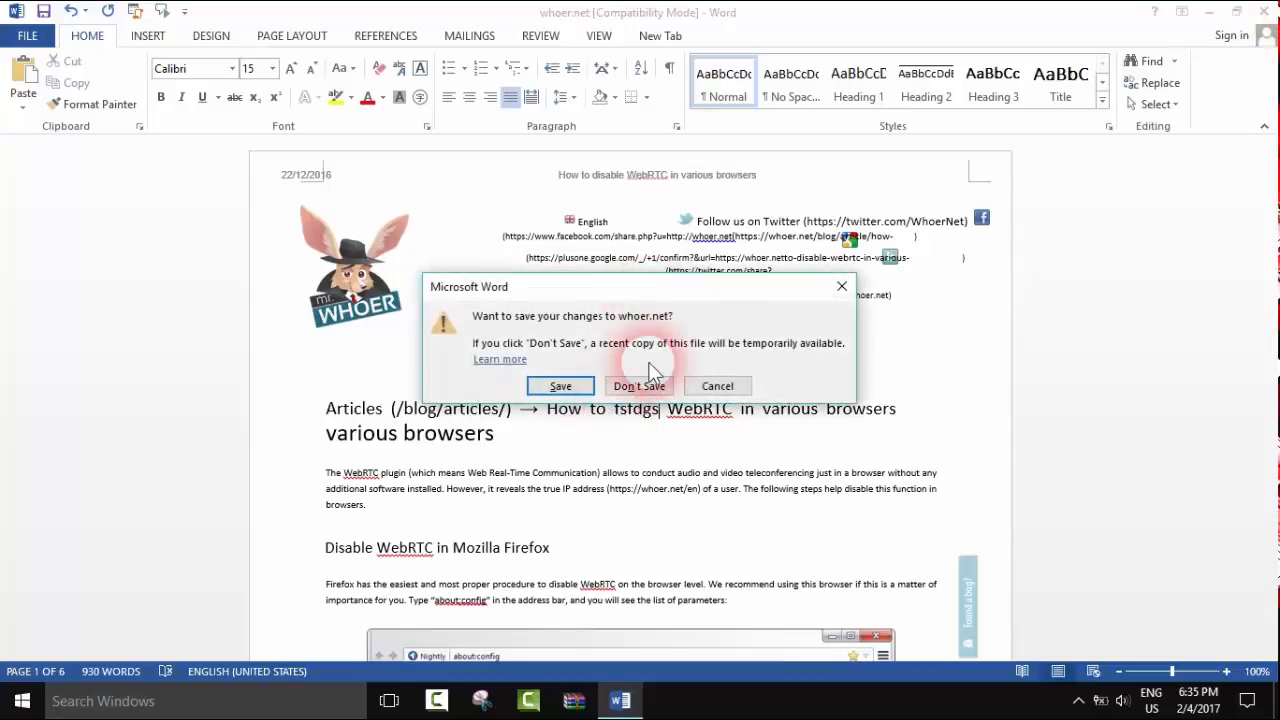
left_click(640, 386)
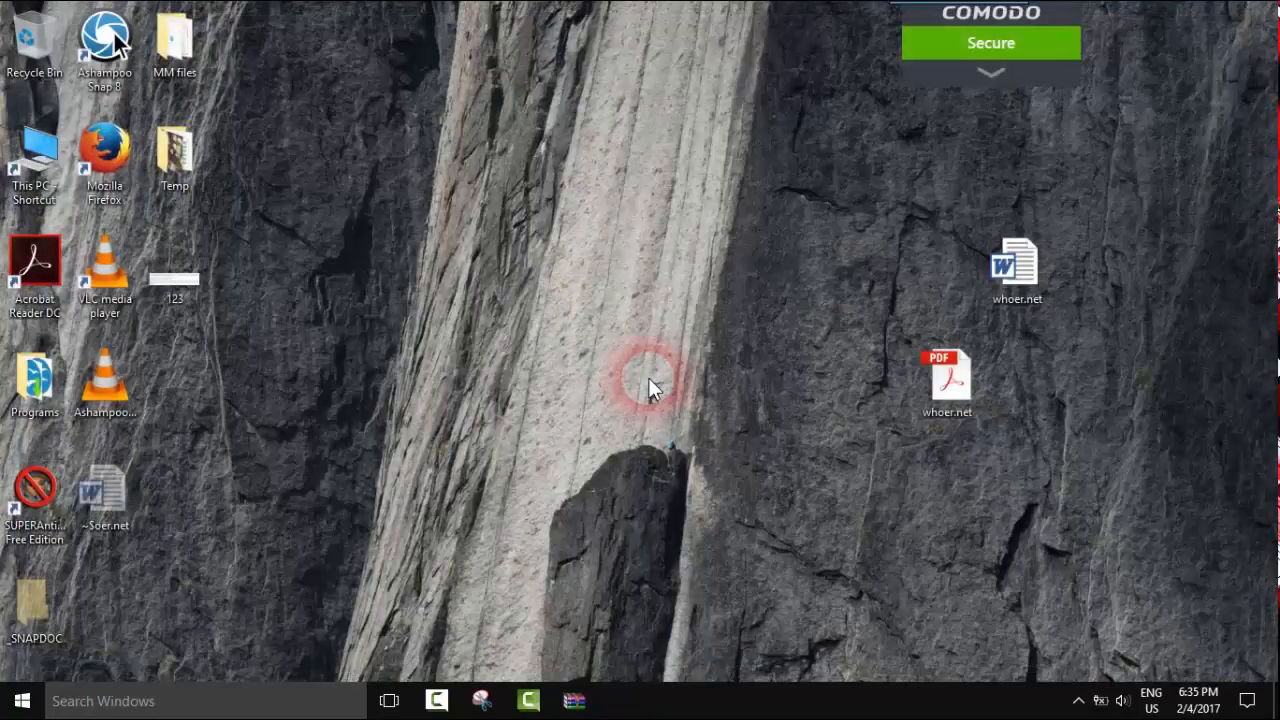